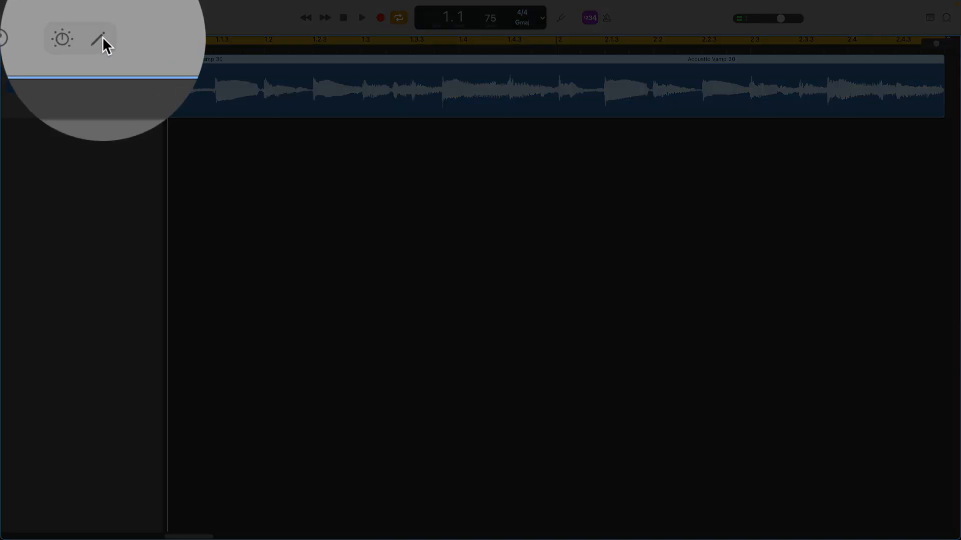
Show the Acoustic Vamp 30 region's settings in the editor and enable Reverse Playback
click(98, 38)
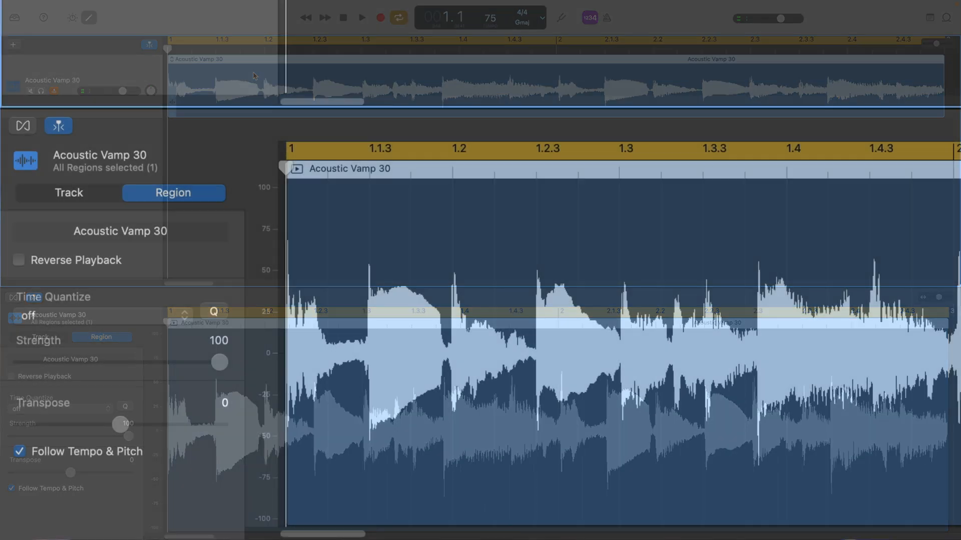
click(68, 193)
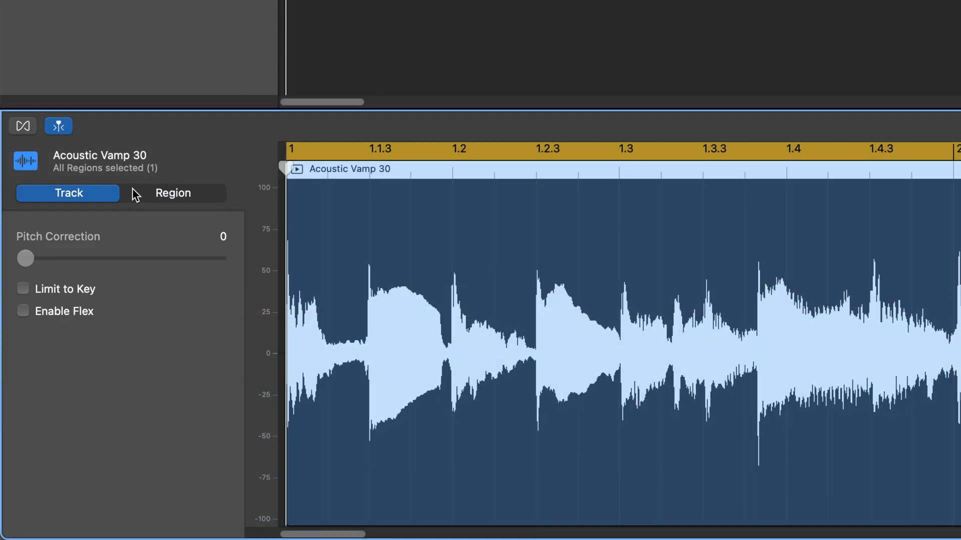
click(174, 193)
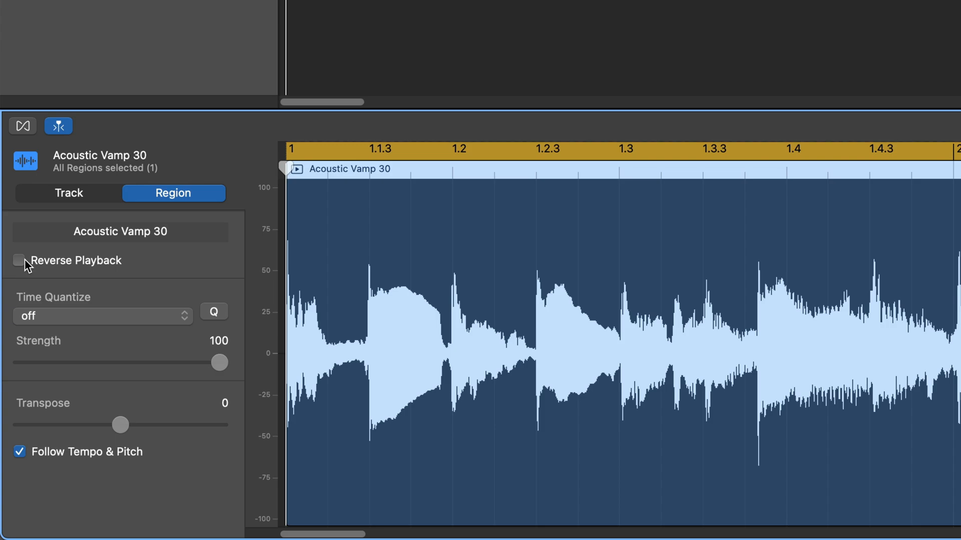
click(19, 260)
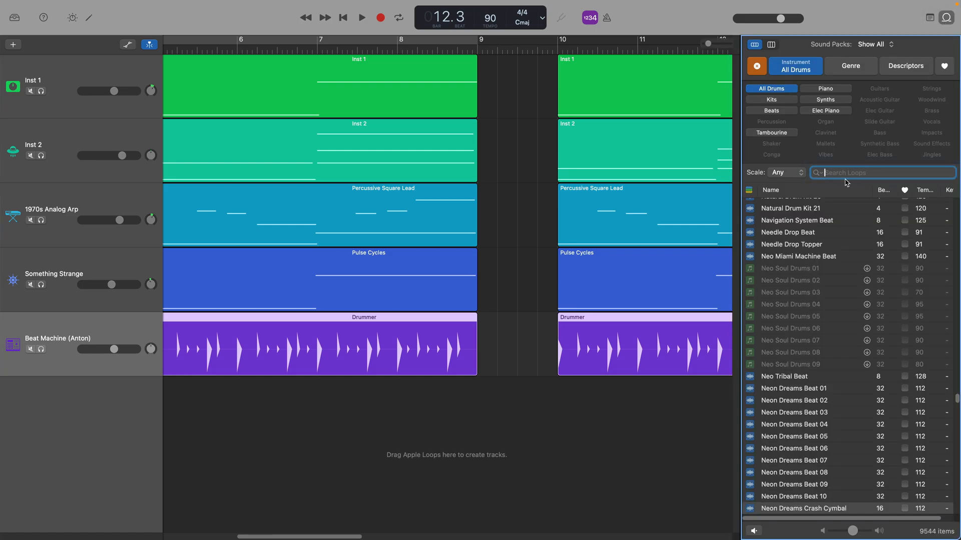
Search loops for 'crash', audition Muted Crash Beat, Space Crash Beat, Swirling Big Crash, SW1_Crash_5, and settle on Neon Dreams Crash Cymbal
text(crash)
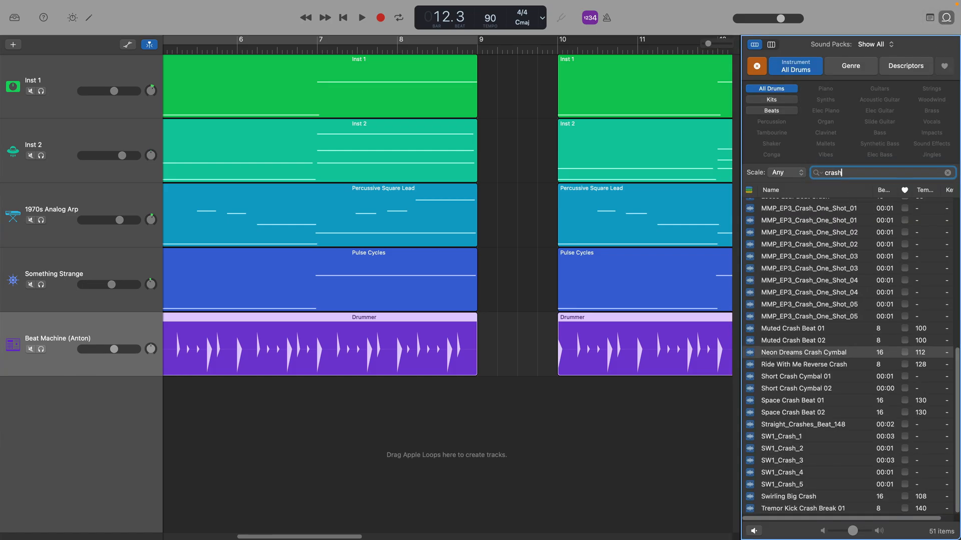
click(793, 329)
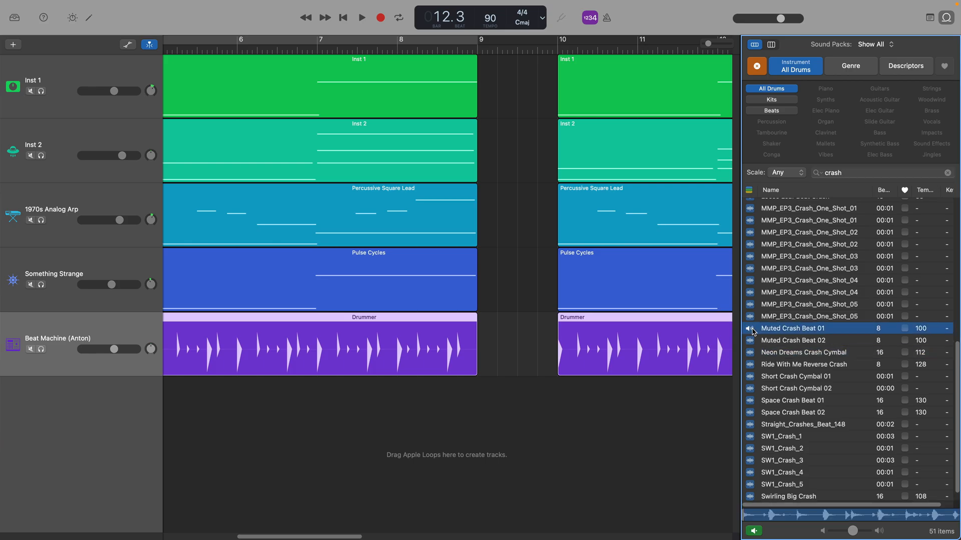
click(792, 400)
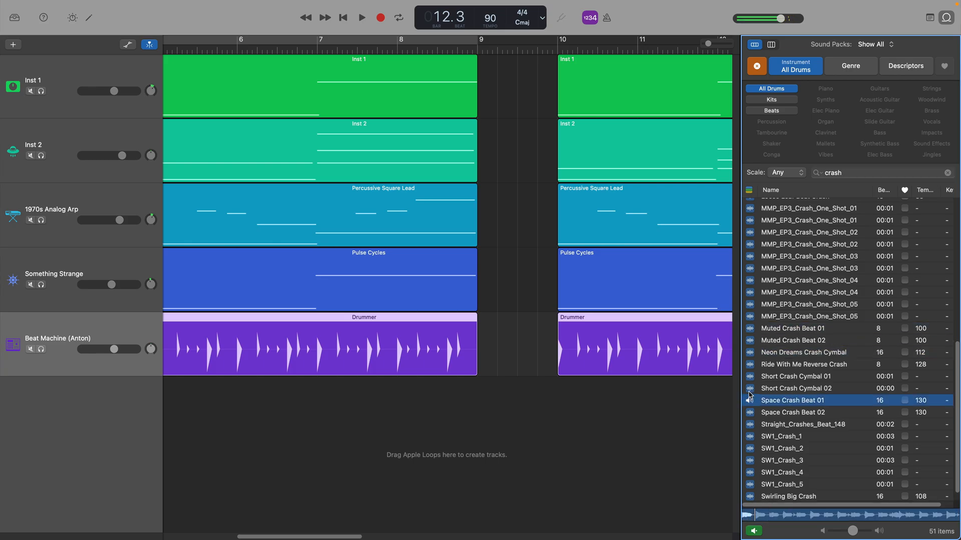
click(796, 376)
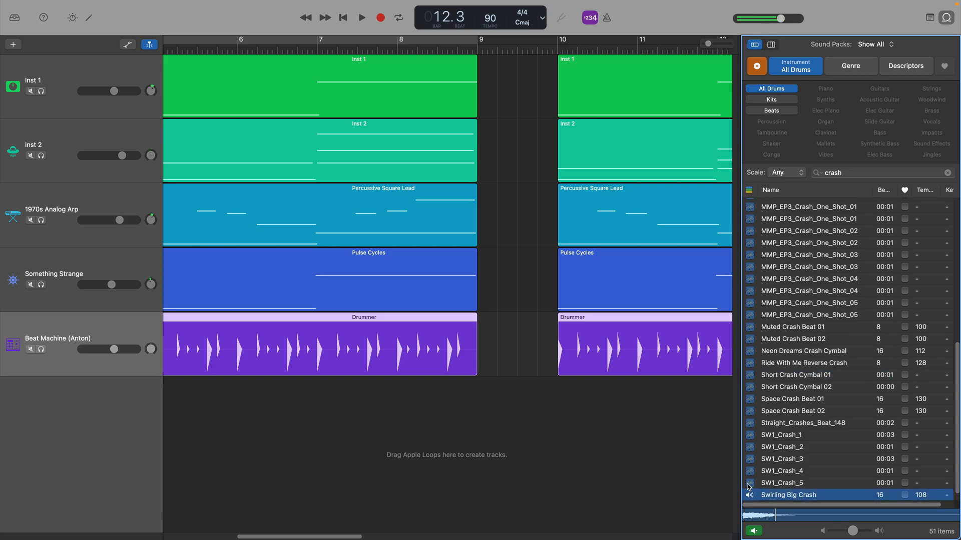
click(782, 483)
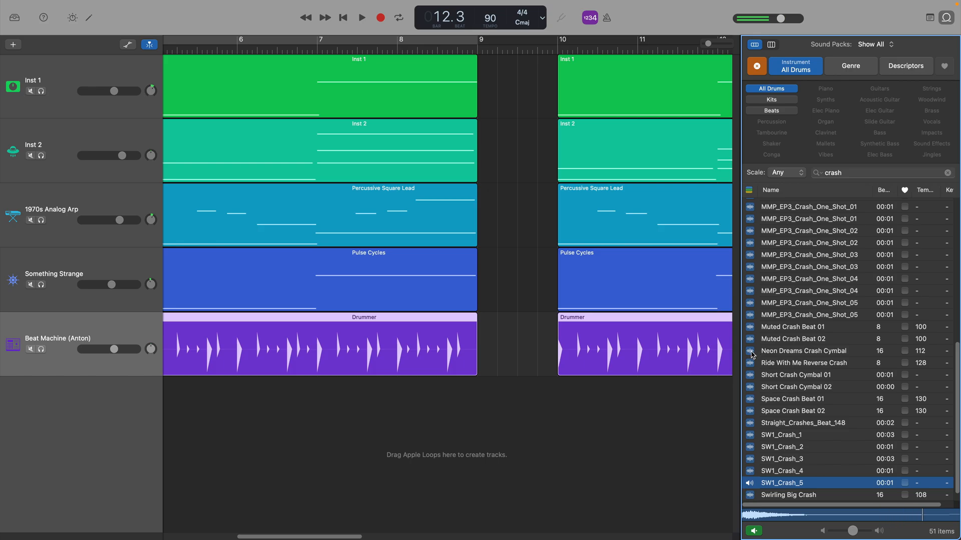
click(803, 350)
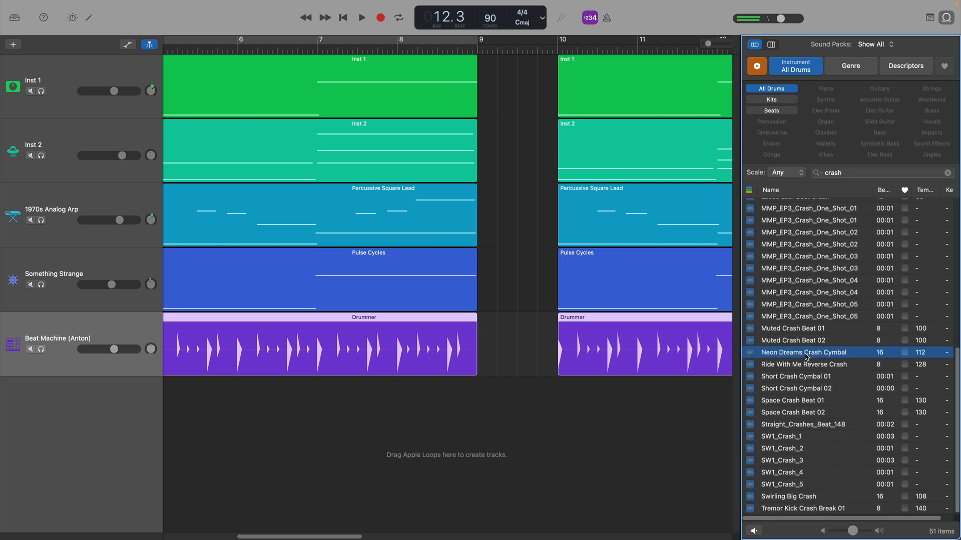
Add Neon Dreams Crash Cymbal as a new track at bar 9, reverse it, and move it to end at bar 10
drag(803, 352, 647, 357)
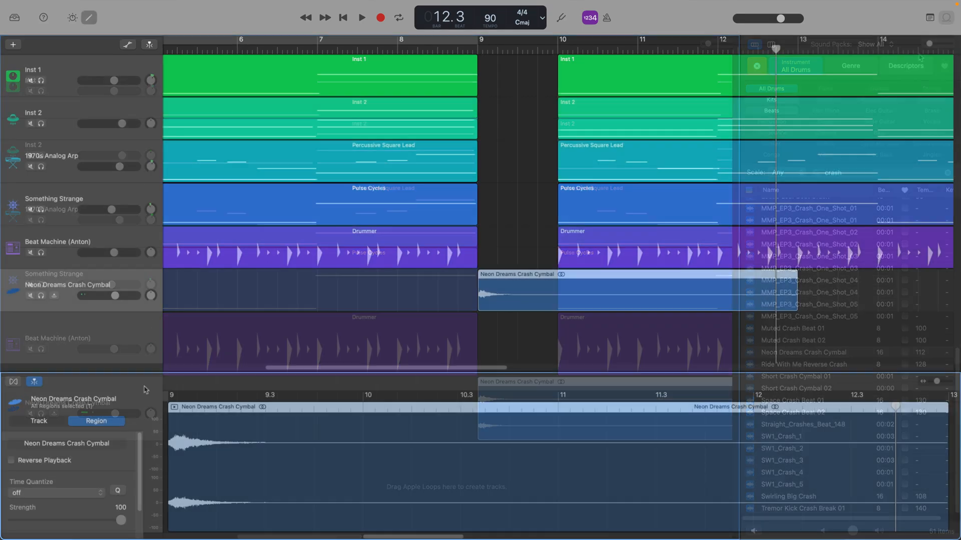
click(11, 461)
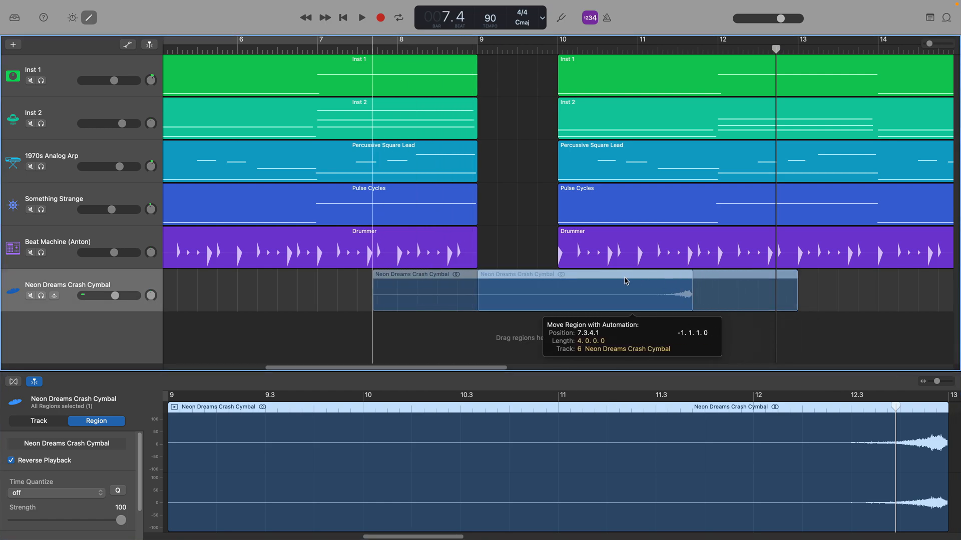
drag(625, 280, 500, 277)
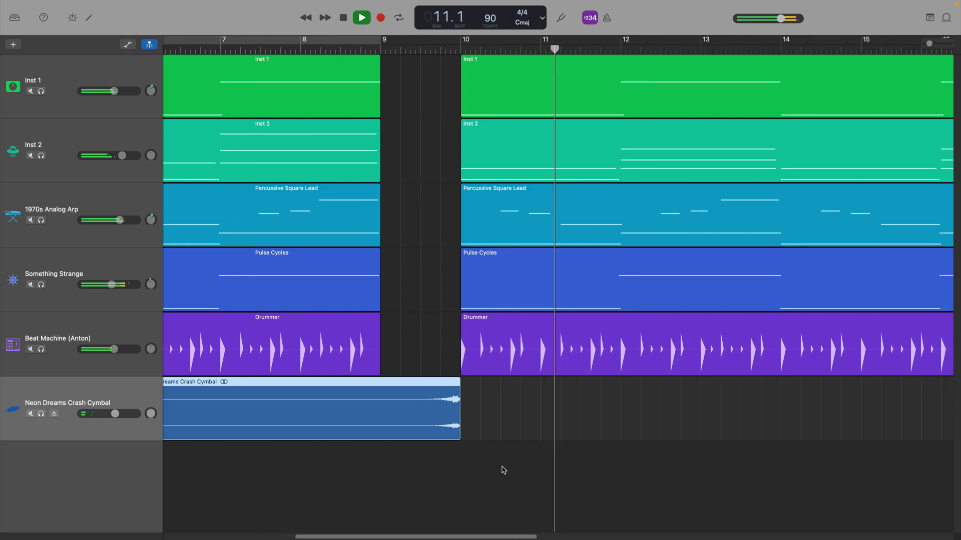
click(72, 17)
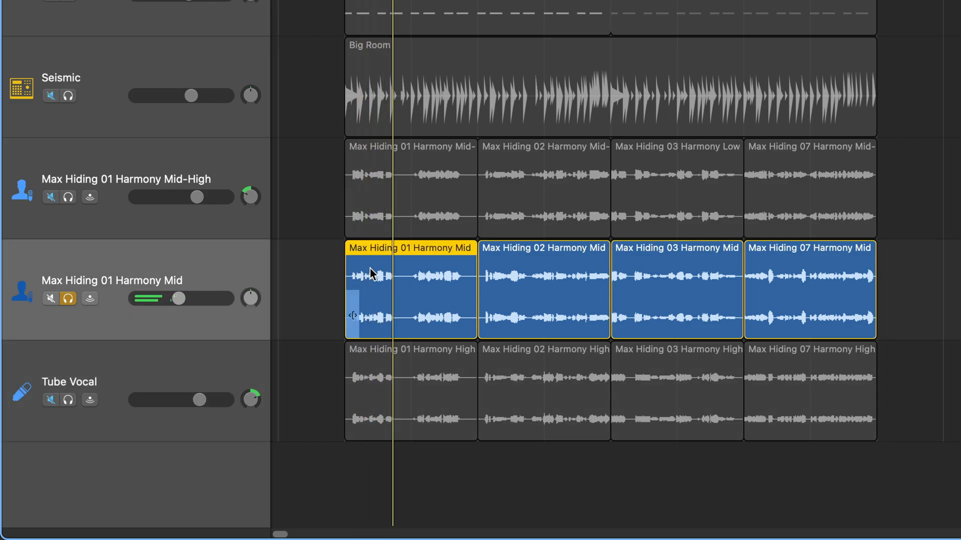
Copy the short Harmony Mid vocal snippet before bar 2 and enable Reverse Playback on the copy
right_click(371, 273)
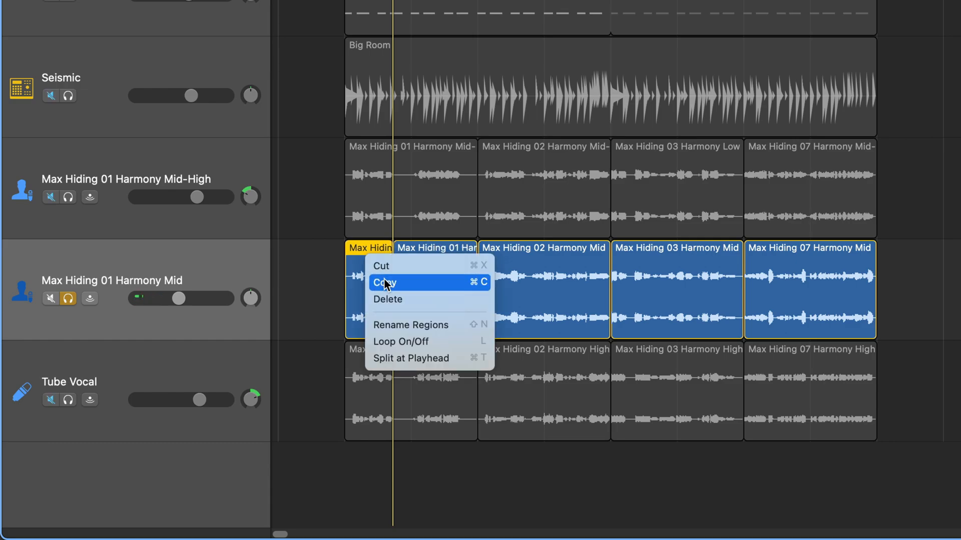
click(385, 282)
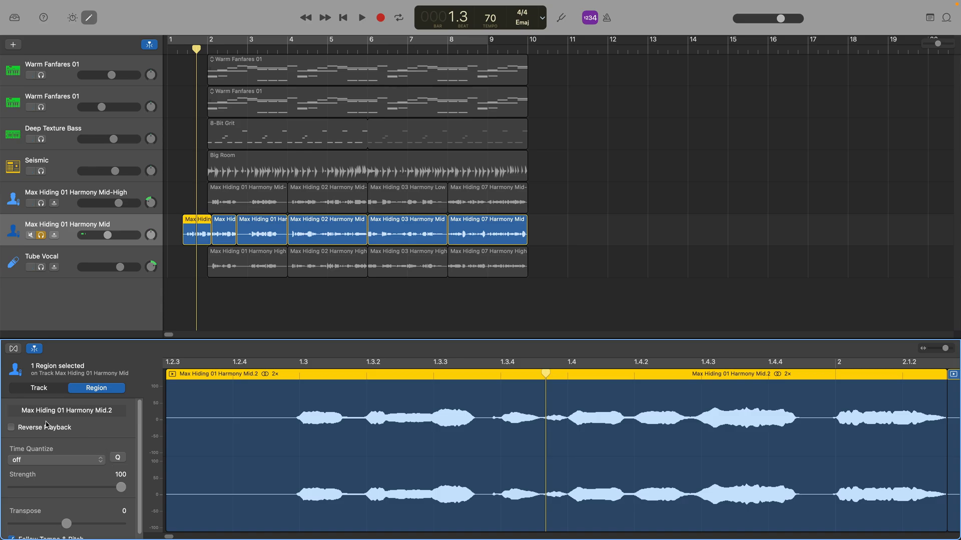
click(12, 427)
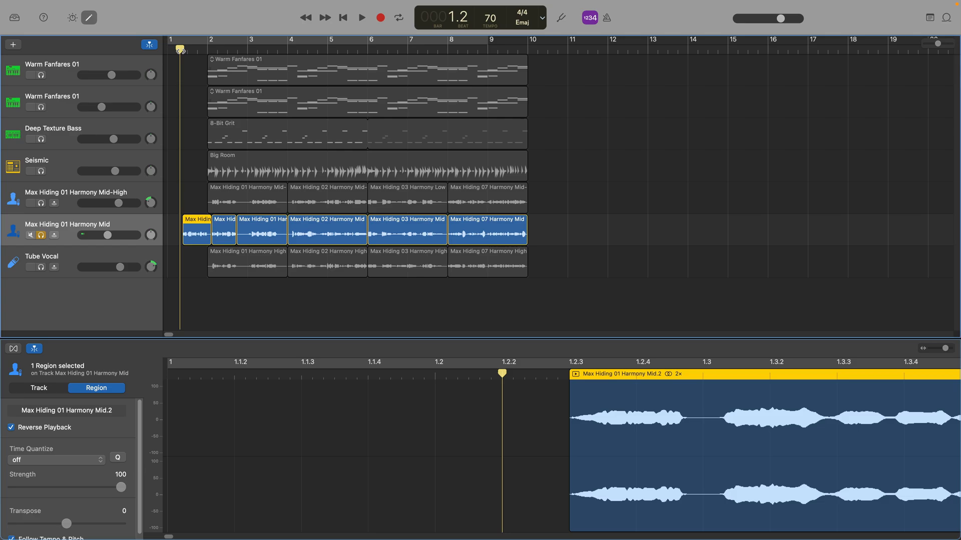
Show the track options for the Max Hiding 01 Harmony Mid track header
right_click(196, 368)
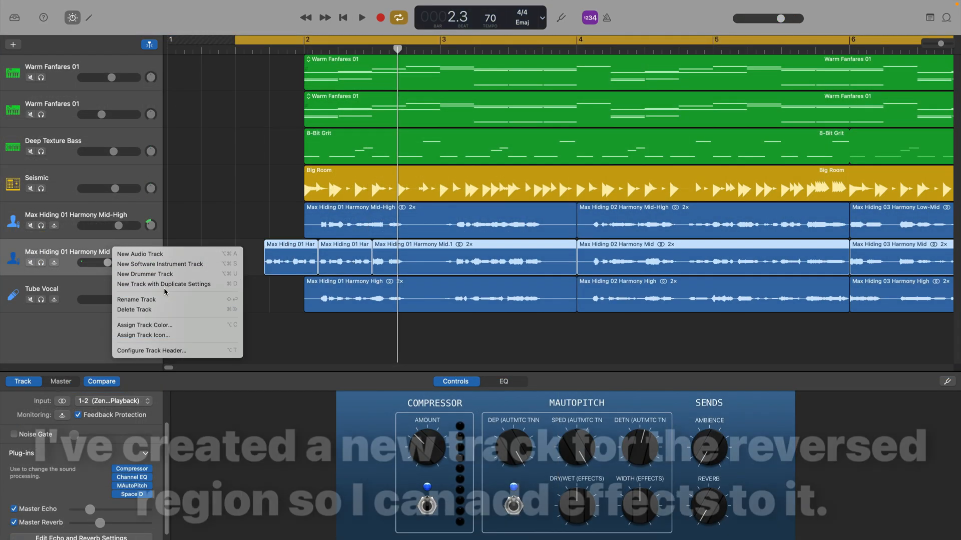
Create a new track with duplicate settings, move the reversed snippet onto Audio 2, and show volume automation
click(140, 254)
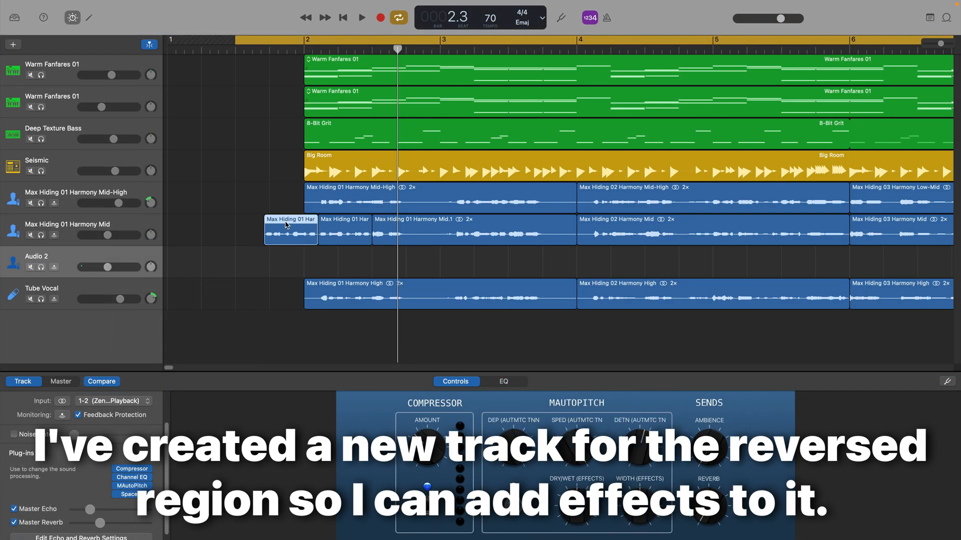
drag(291, 230, 290, 262)
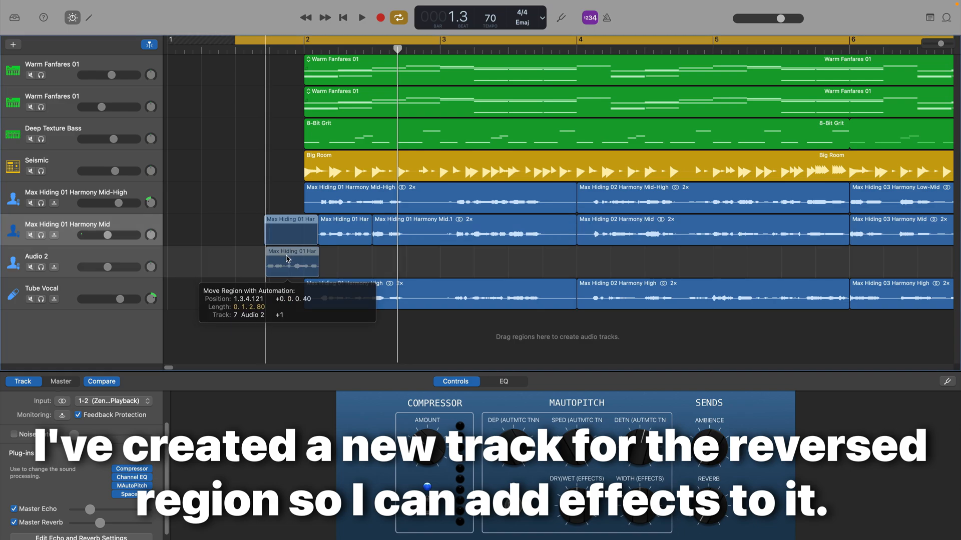
click(131, 503)
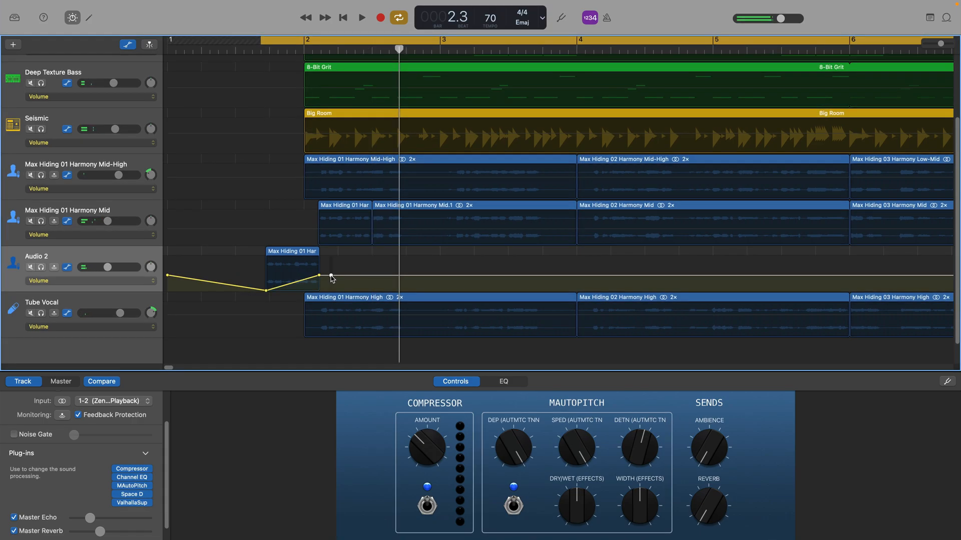
Adjust the volume point at the snippet's end for a swell into bar 2, then play back
drag(319, 274, 341, 290)
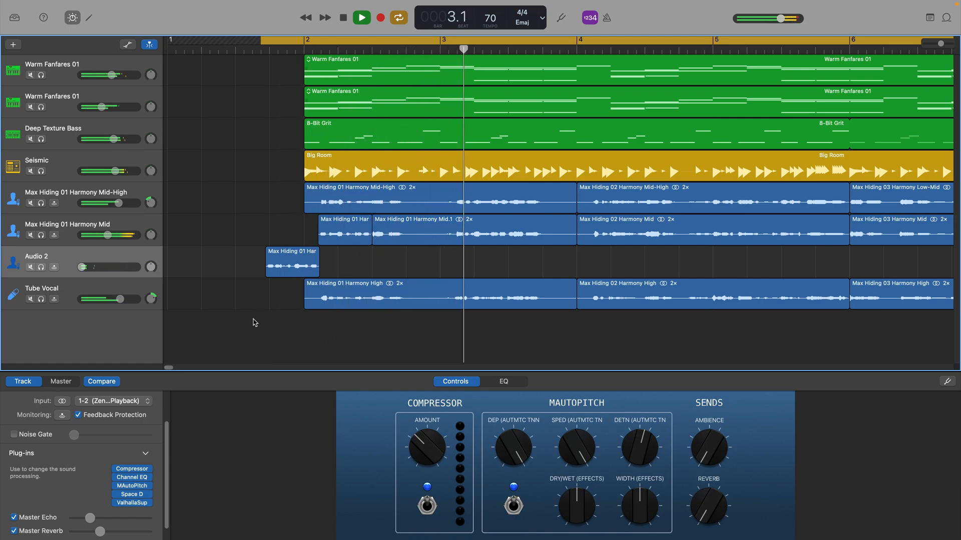
click(306, 39)
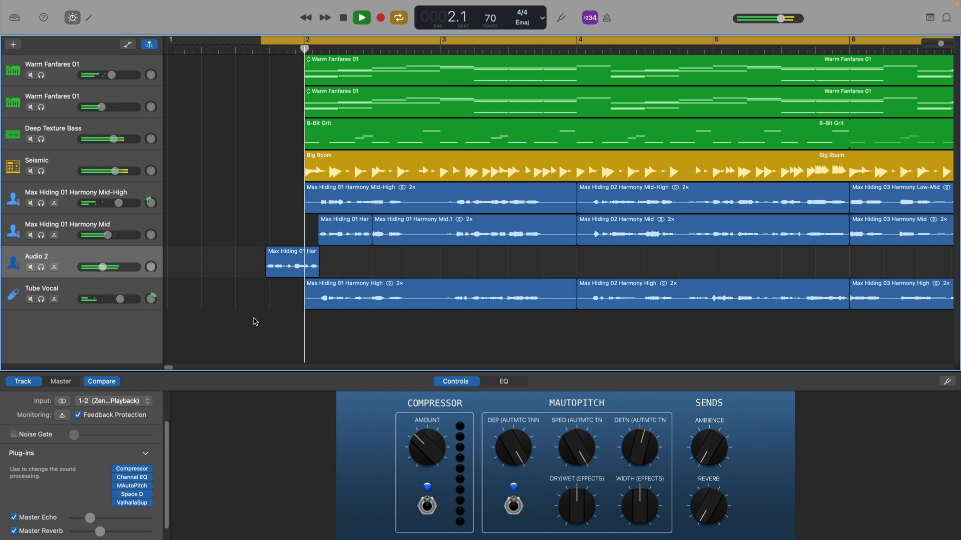